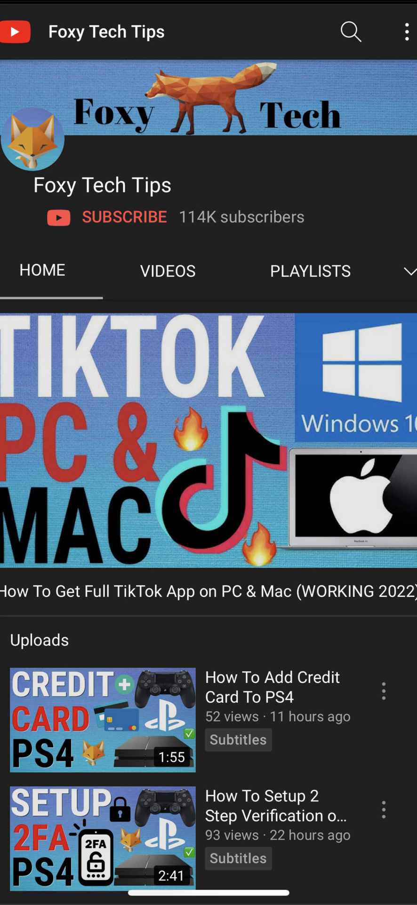
Leave the Foxy Tech Tips channel page and return to the iPhone home screen.
key("home")
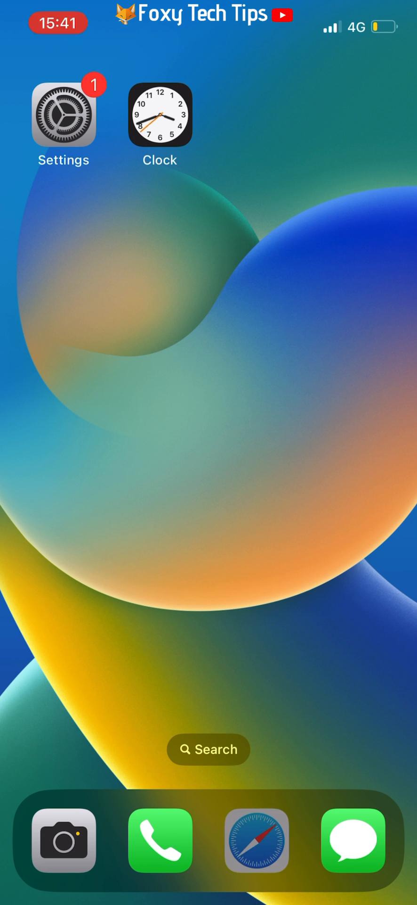
In Safari go to youtube.com and open the Foxy Tech Tips channel page.
left_click(257, 839)
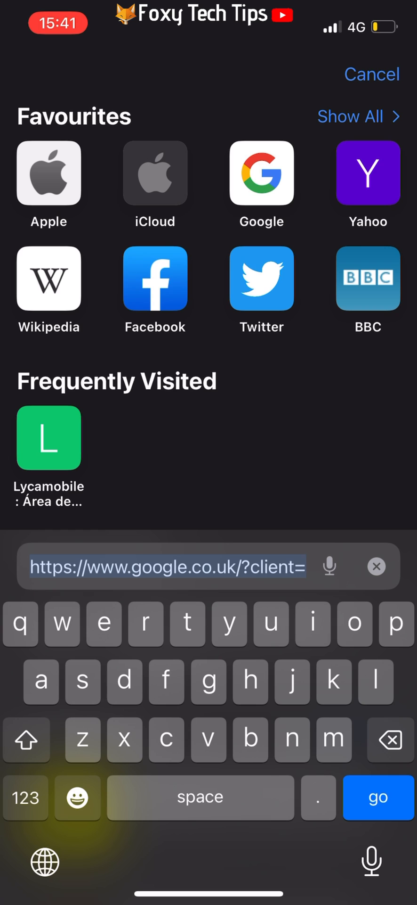
type("youtube.com — Home - YouTube")
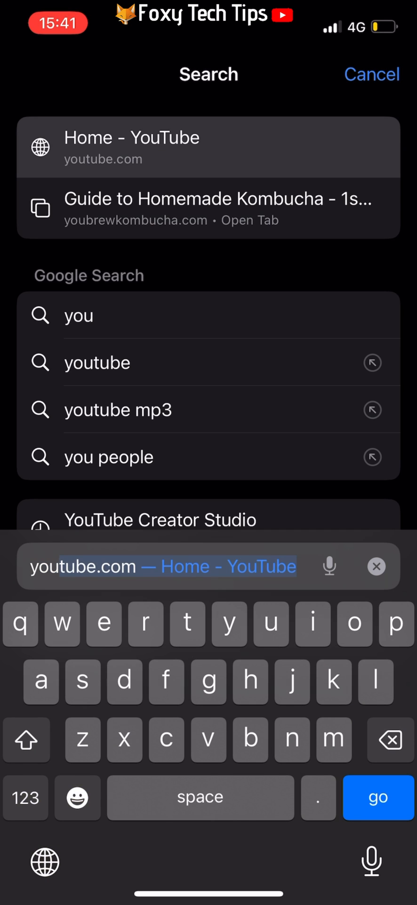
left_click(377, 797)
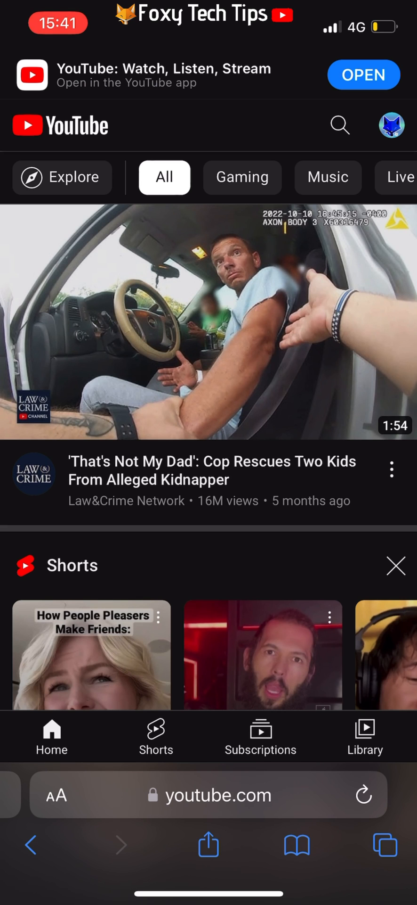
left_click(392, 125)
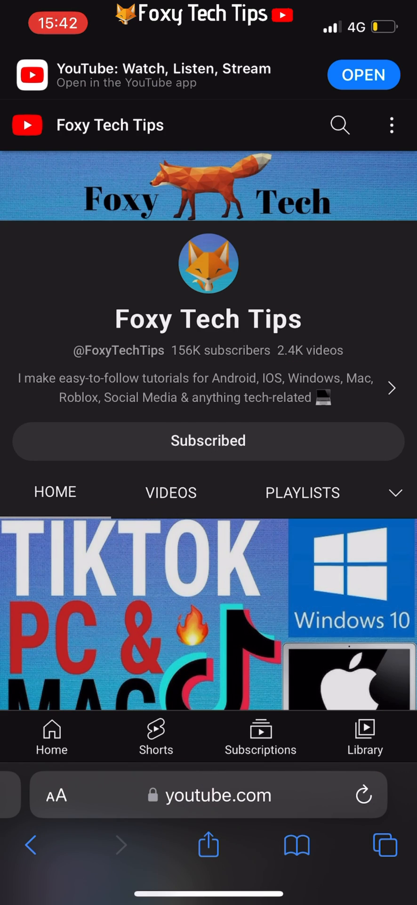
Open the TikTok on PC & Mac video and request the desktop website from Safari's AA menu.
left_click(144, 618)
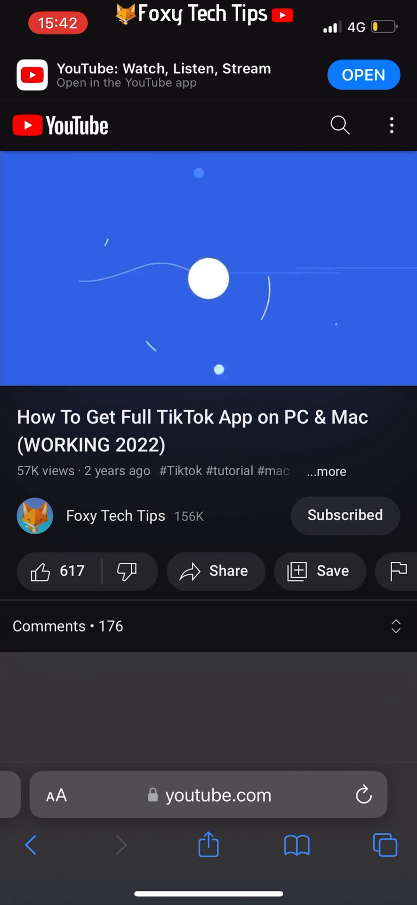
left_click(209, 279)
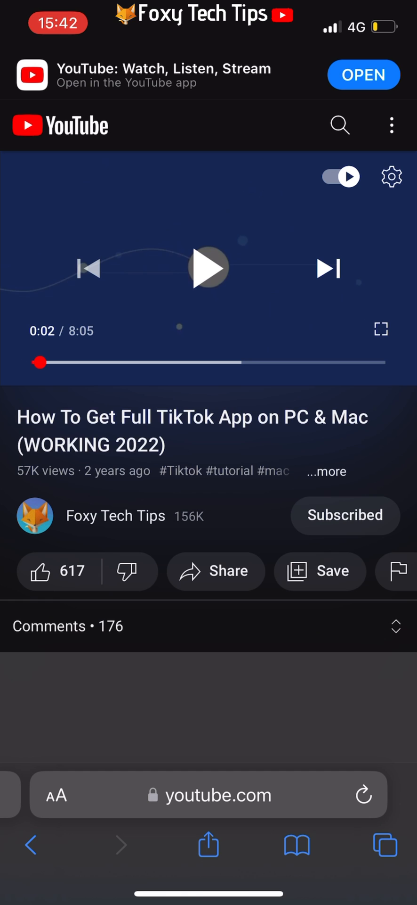
left_click(56, 795)
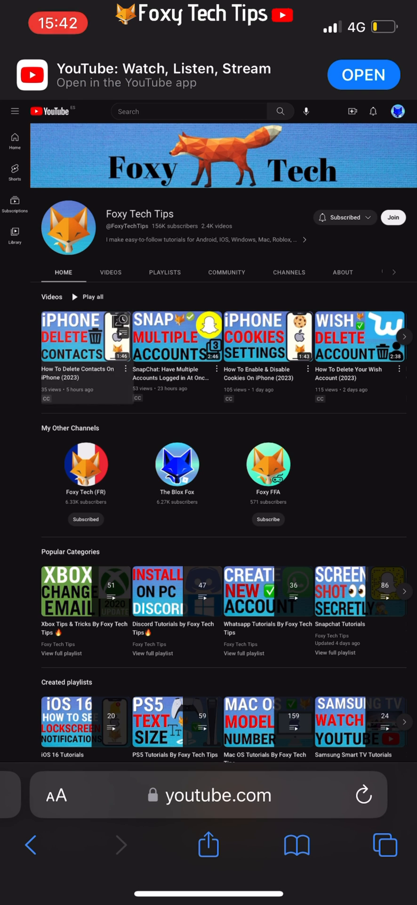
Play the How To Delete Contacts On iPhone video full screen, then exit full screen.
left_click(86, 337)
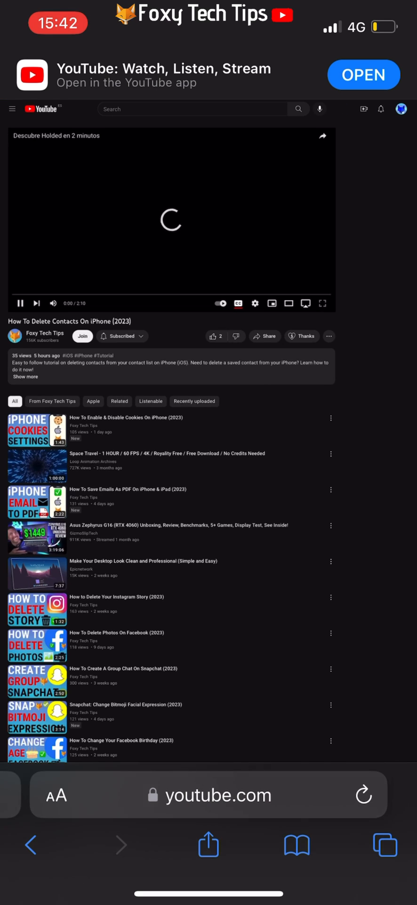
left_click(322, 303)
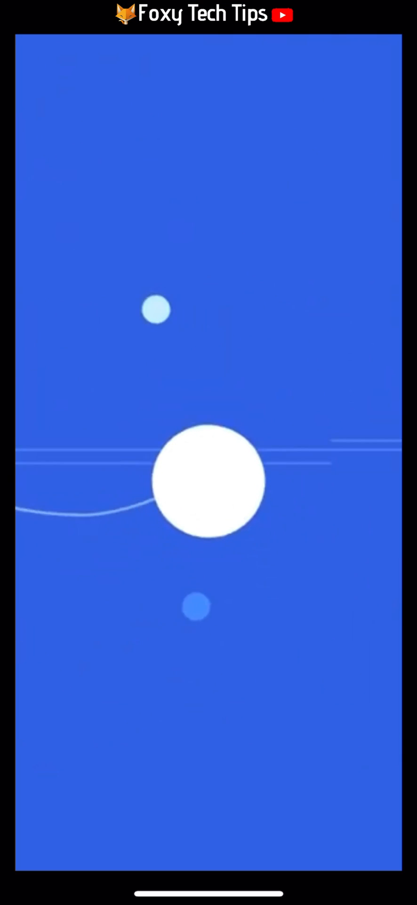
left_click(209, 481)
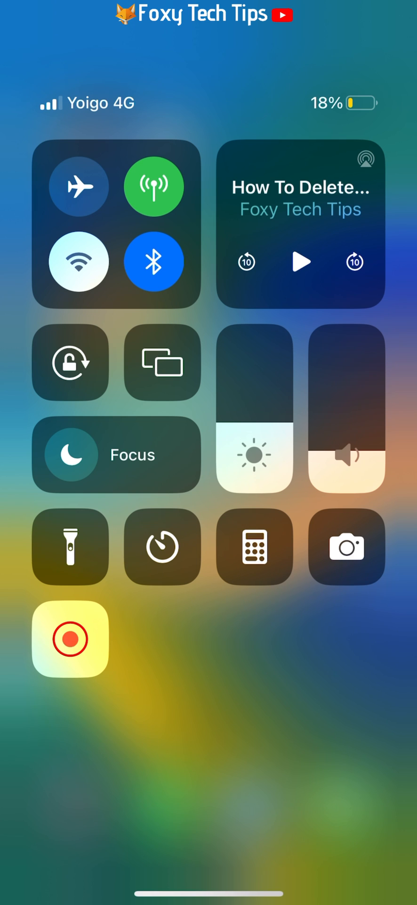
From the Now Playing tile, play the background video, pause it, then resume it.
left_click(300, 263)
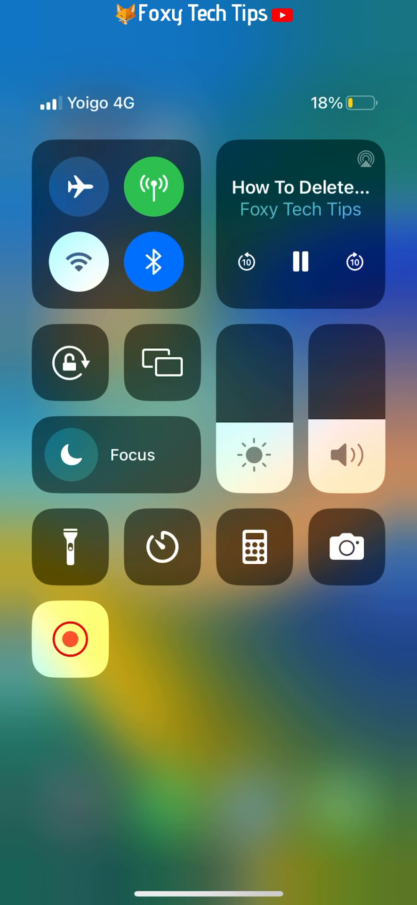
left_click(300, 263)
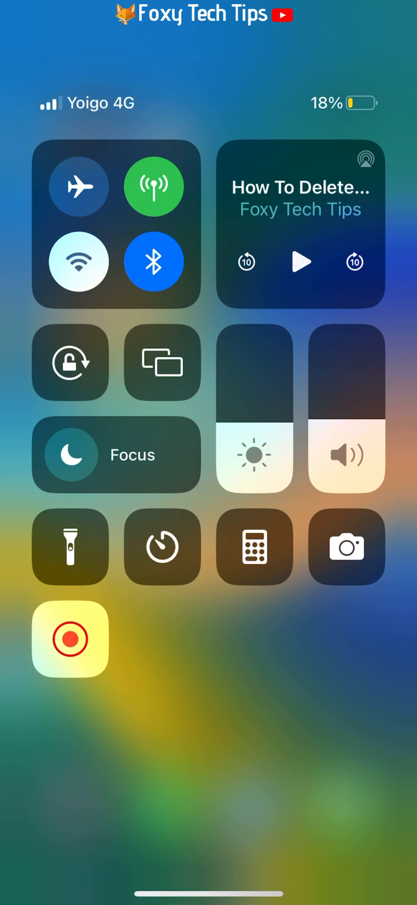
left_click(301, 263)
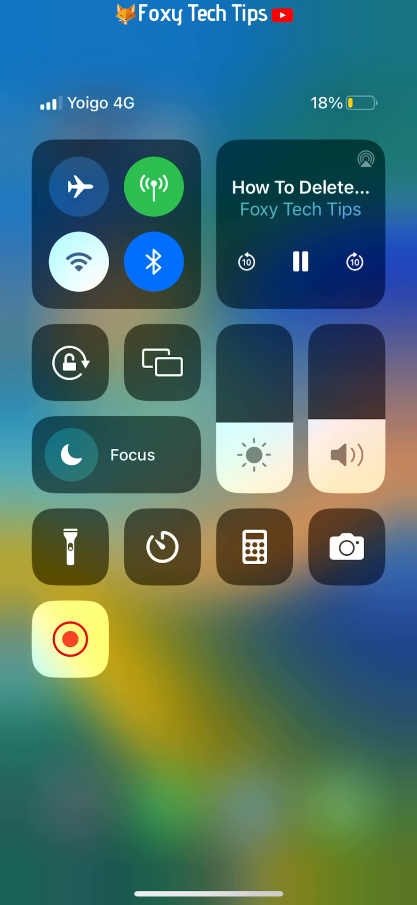